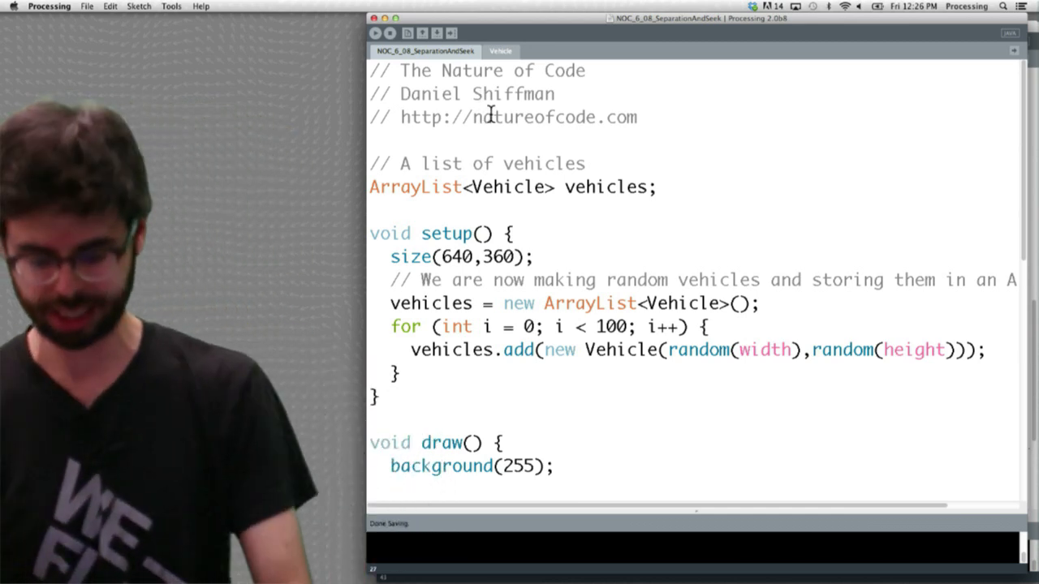
# Step: In the Vehicle class seek(), replace returning steer with applyForce(steer);
pyautogui.click(376, 32)
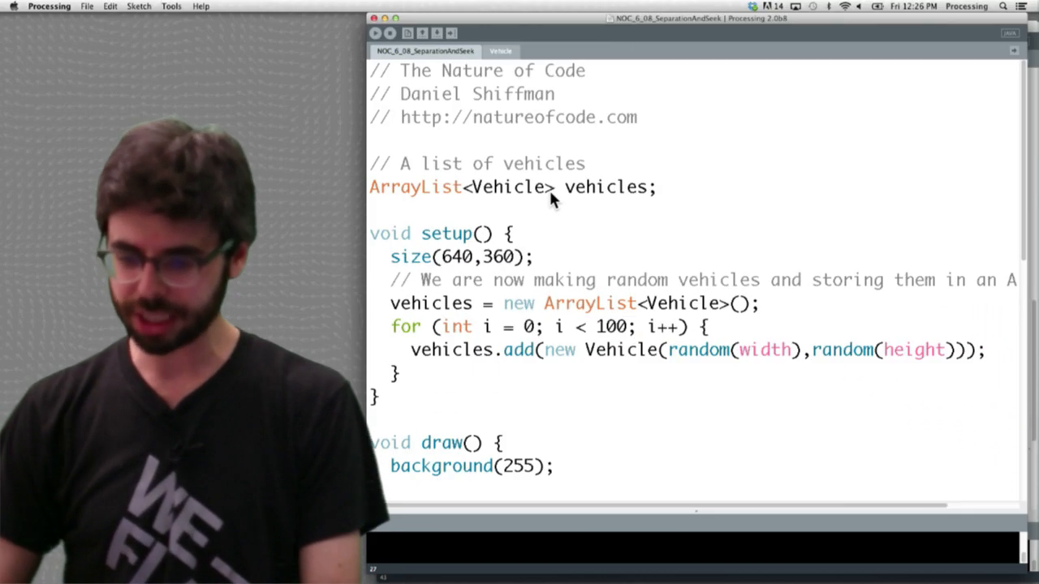
pyautogui.scroll(-3)
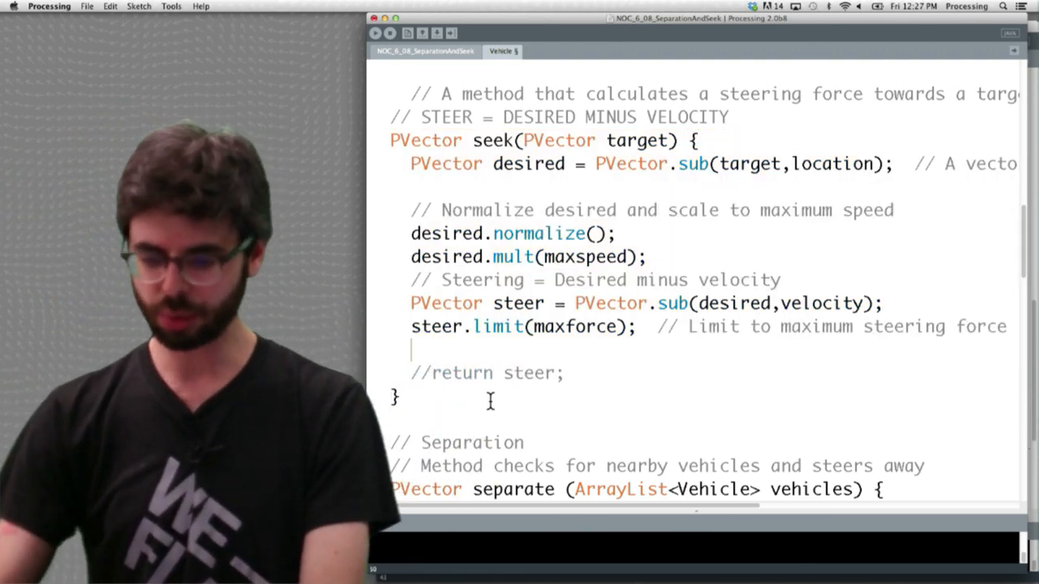
pyautogui.write('applyForce')
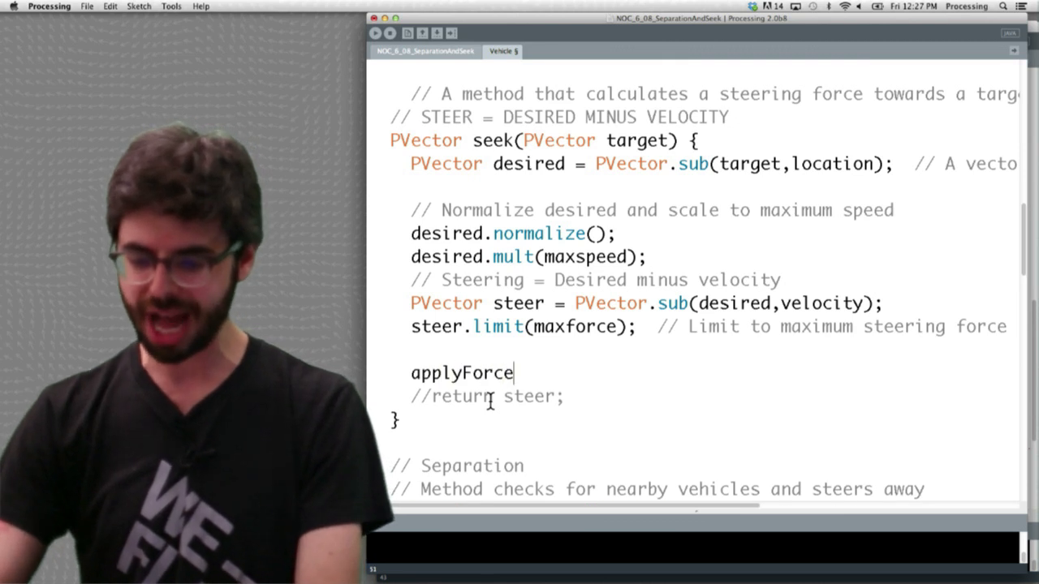
pyautogui.write('(steer);')
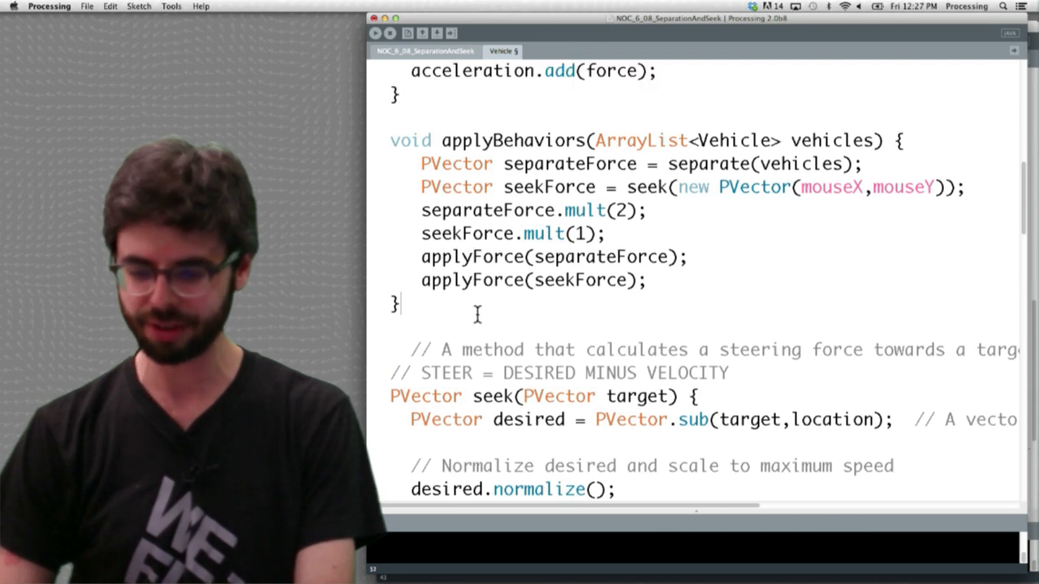
# Step: Select the separation force weighting in applyBehaviors to set separateForce.mult to 0
pyautogui.moveTo(390, 140); pyautogui.dragTo(646, 279)
pyautogui.write('0')
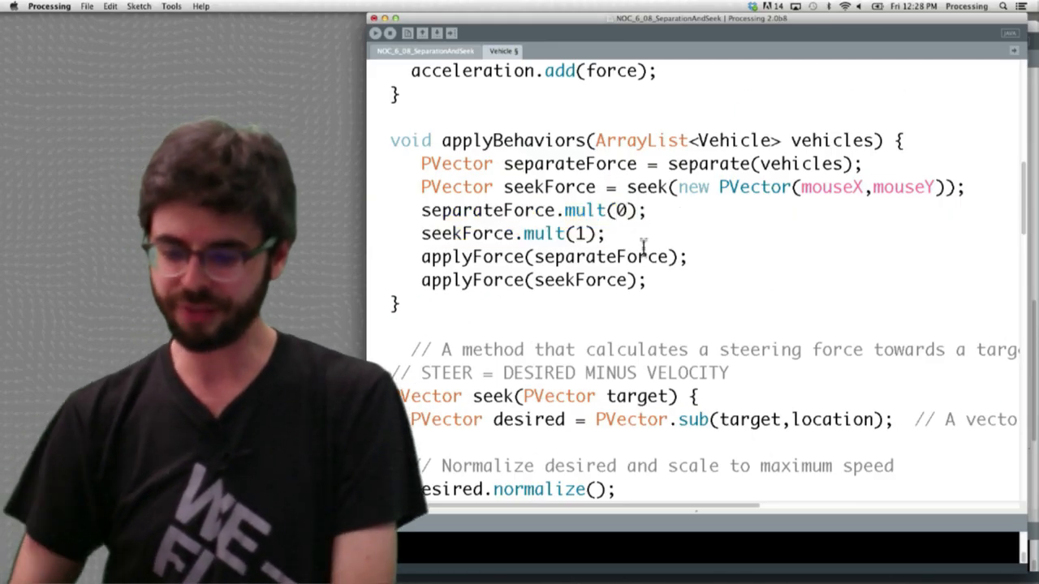
# Step: Restore the separation force multiplier in applyBehaviors back to 2
pyautogui.click(375, 32)
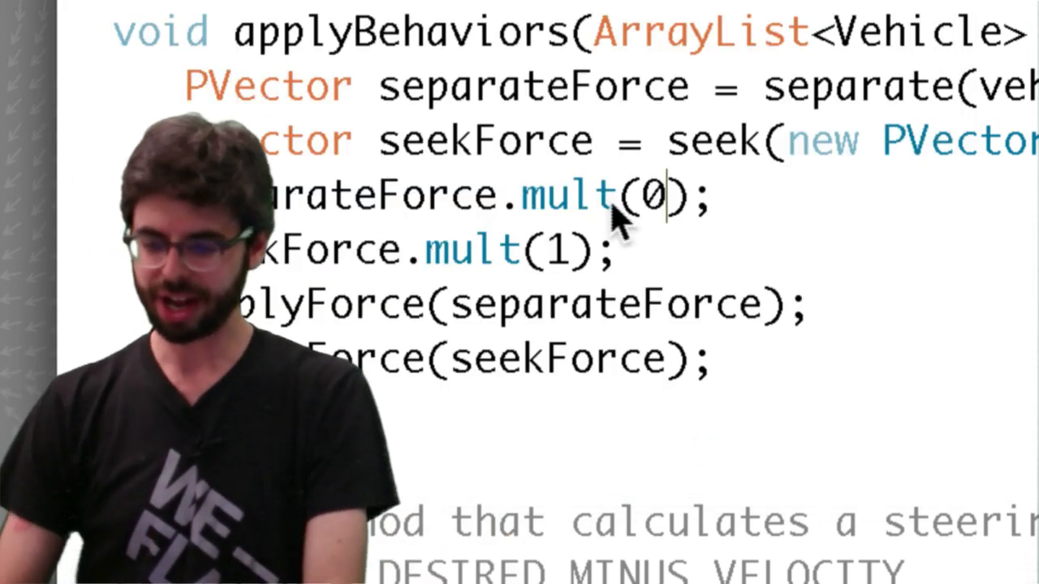
pyautogui.write('2')
pyautogui.click(430, 248)
pyautogui.write('0')
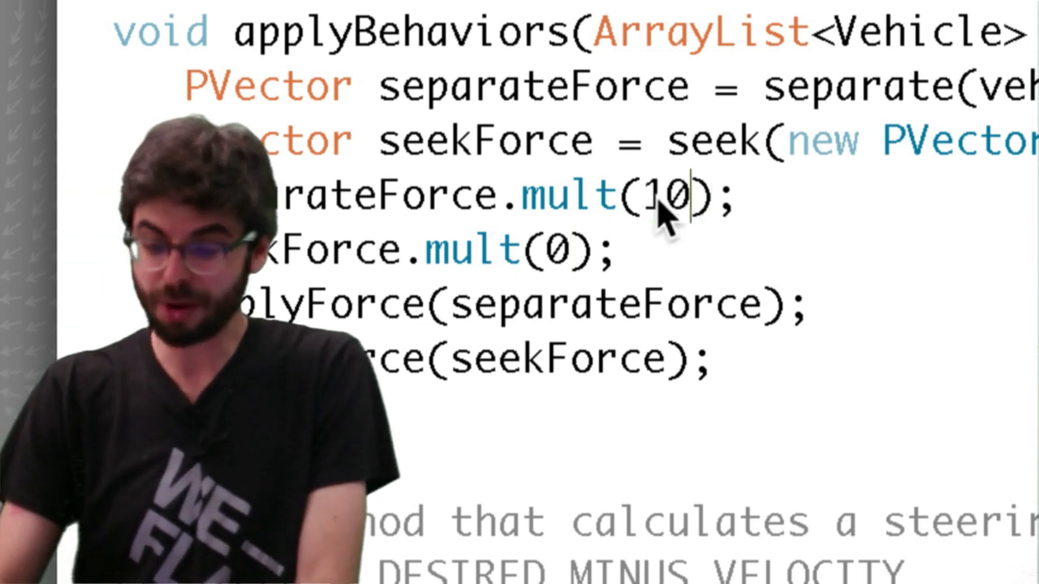
pyautogui.write('.2')
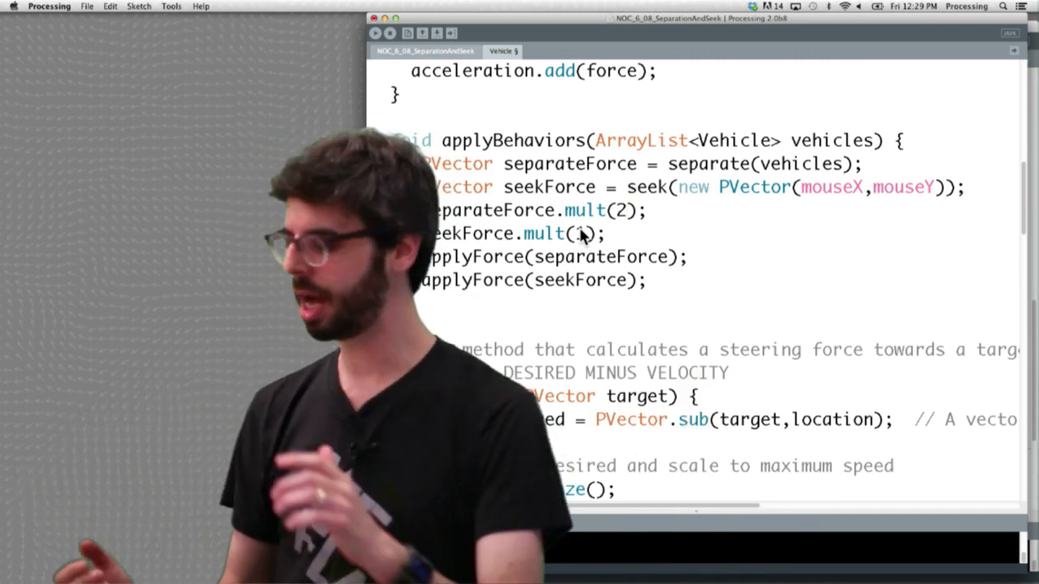
# Step: From Finder, open Exercise_6_13_CrowdPathFollowing.pde in Processing
pyautogui.press('Cmd+Tab')
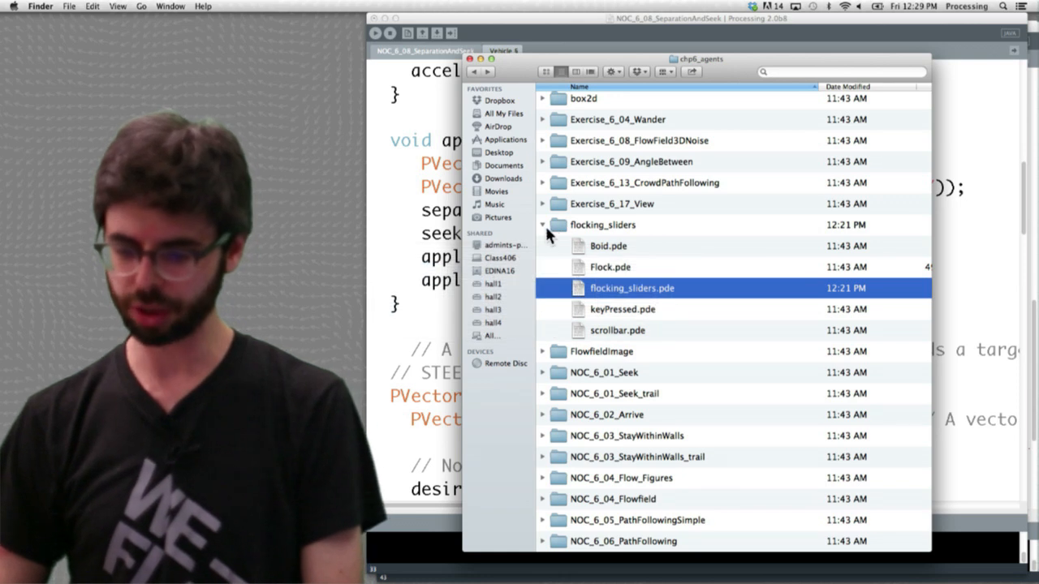
pyautogui.click(542, 182)
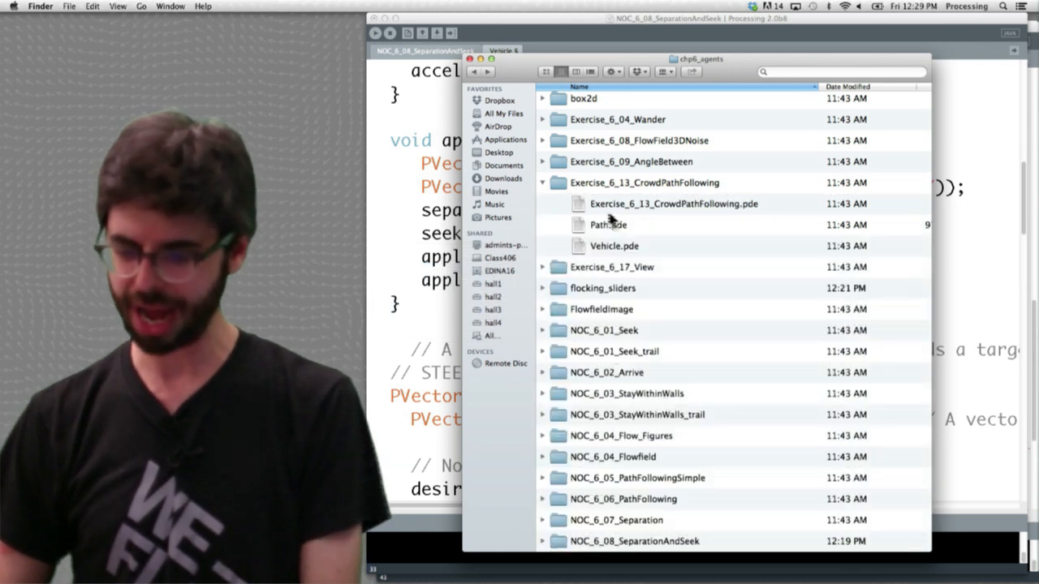
pyautogui.doubleClick(672, 204)
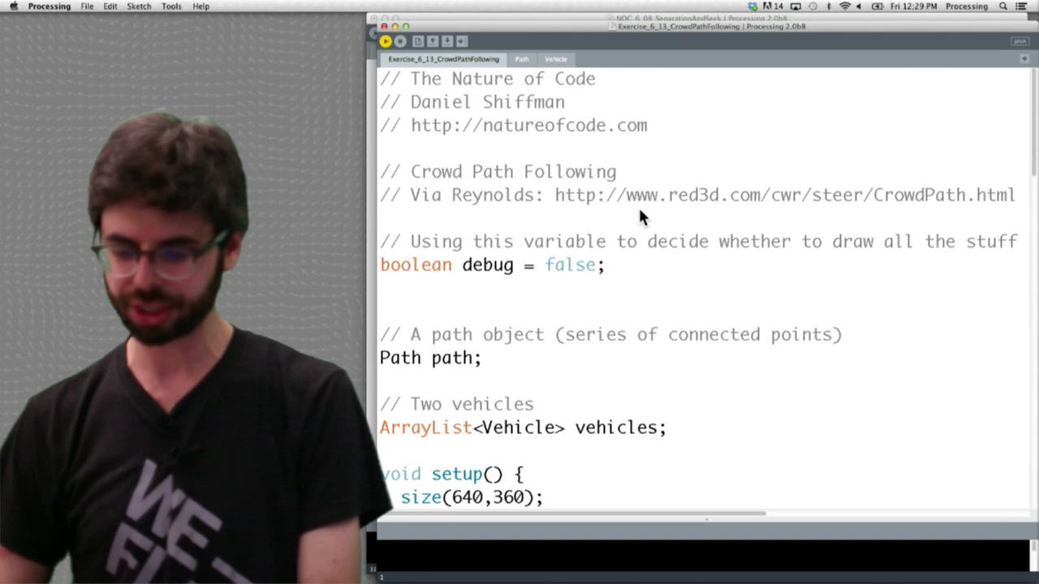
pyautogui.click(387, 41)
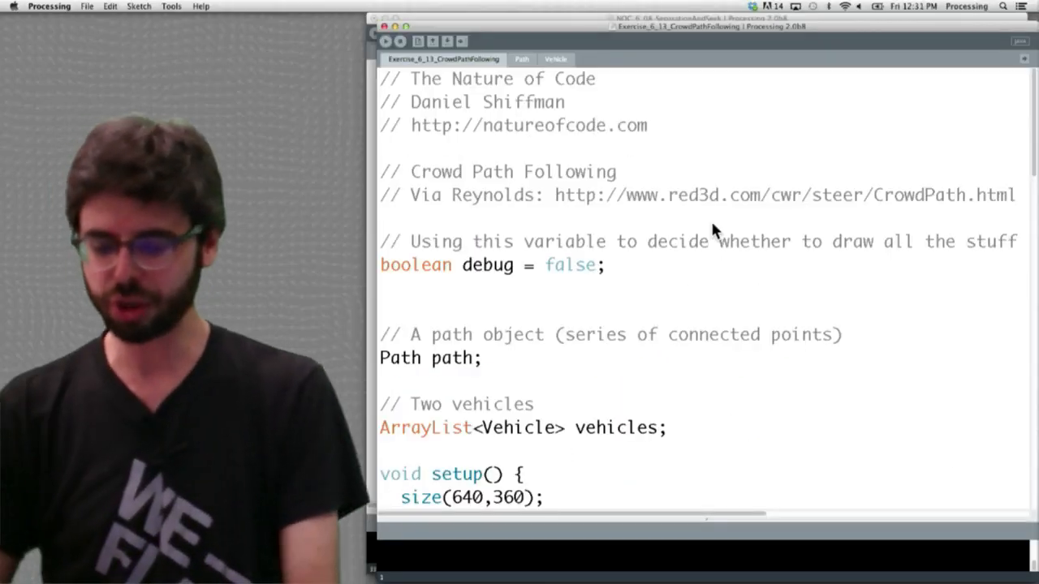
pyautogui.press('Cmd+Tab')
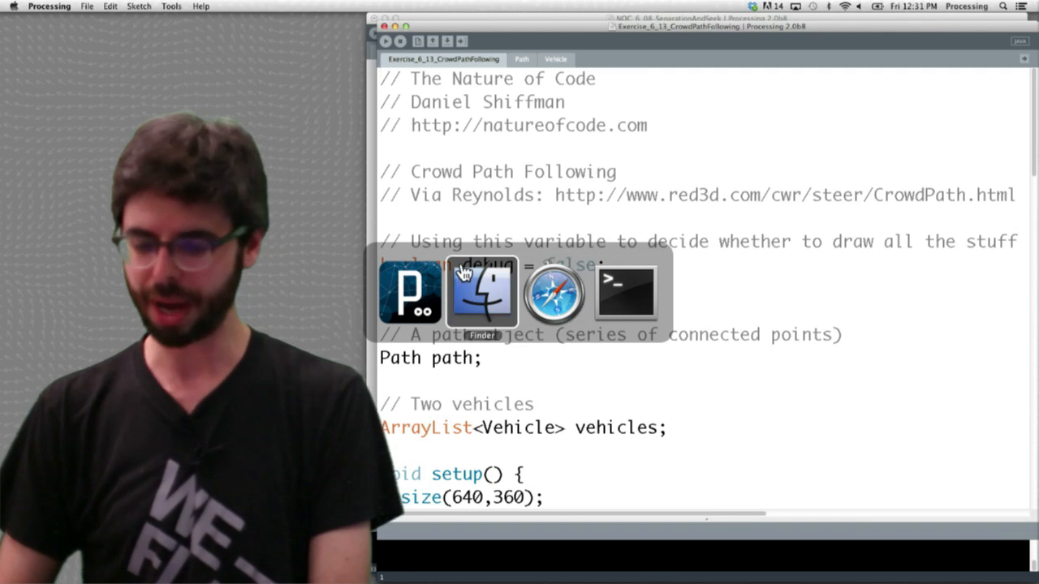
pyautogui.click(481, 294)
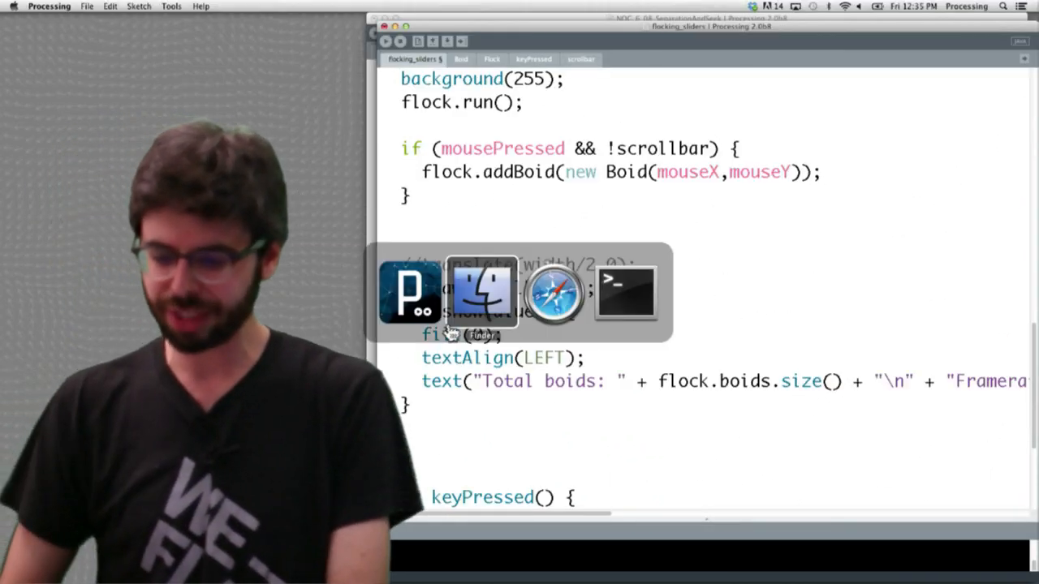
# Step: Bring Finder's chp6_agents examples folder forward and scroll toward Exercise_6_17_View
pyautogui.click(480, 292)
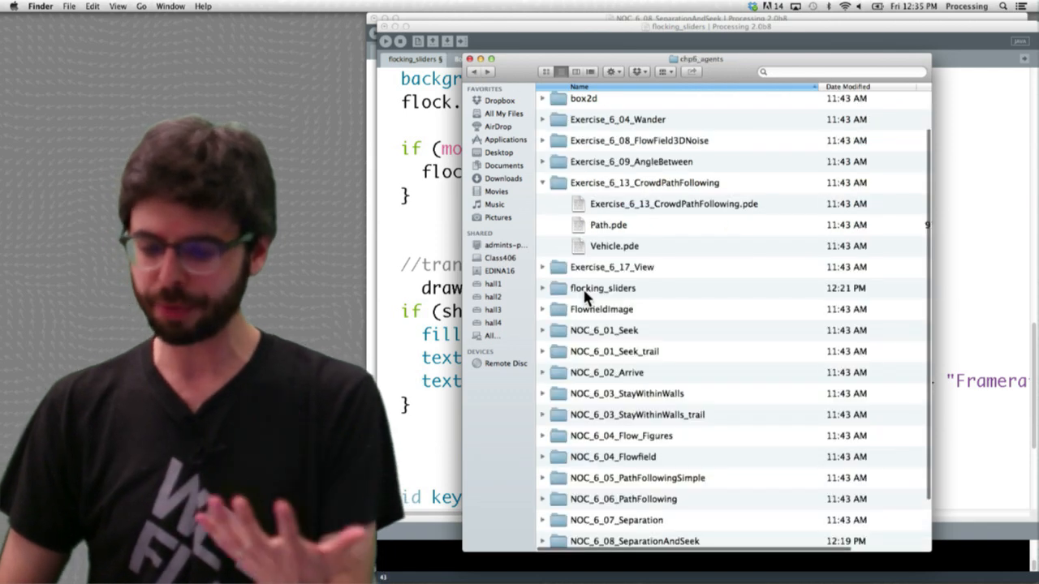
pyautogui.scroll(-3)
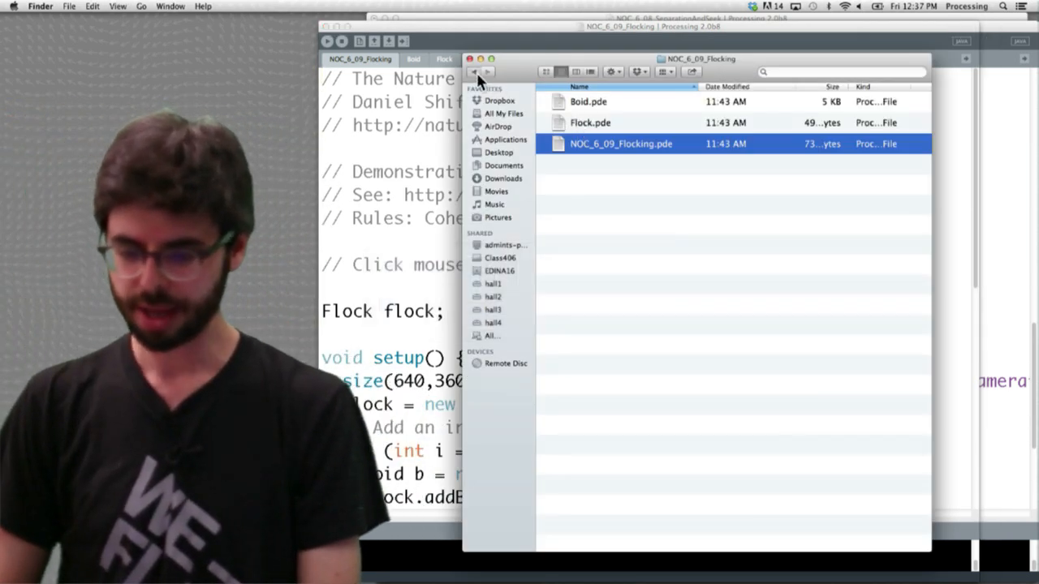
# Step: Go back to the chapter folder and enter the Exercise_6_17_View sketch folder
pyautogui.click(475, 71)
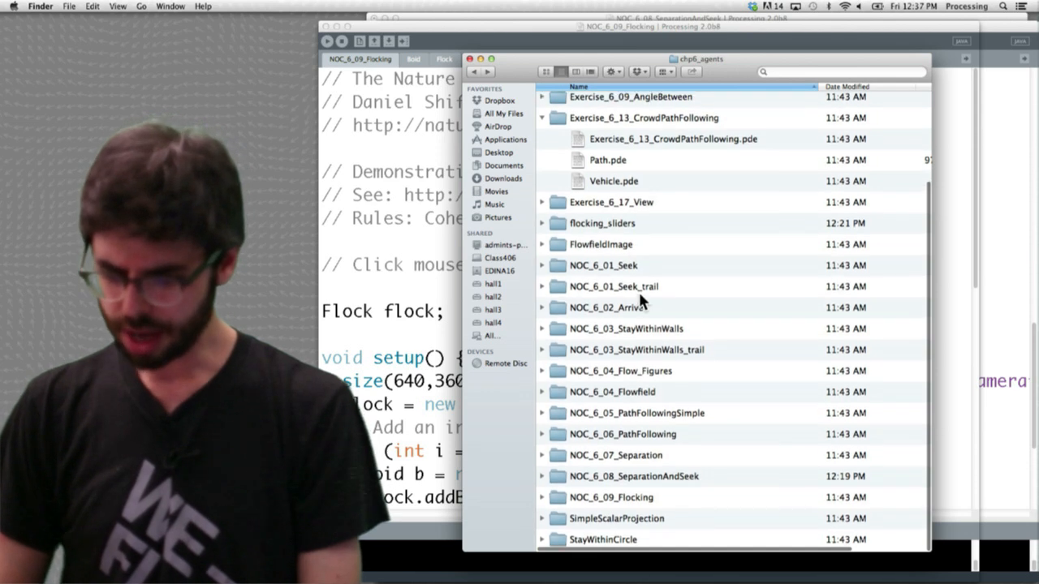
pyautogui.doubleClick(611, 201)
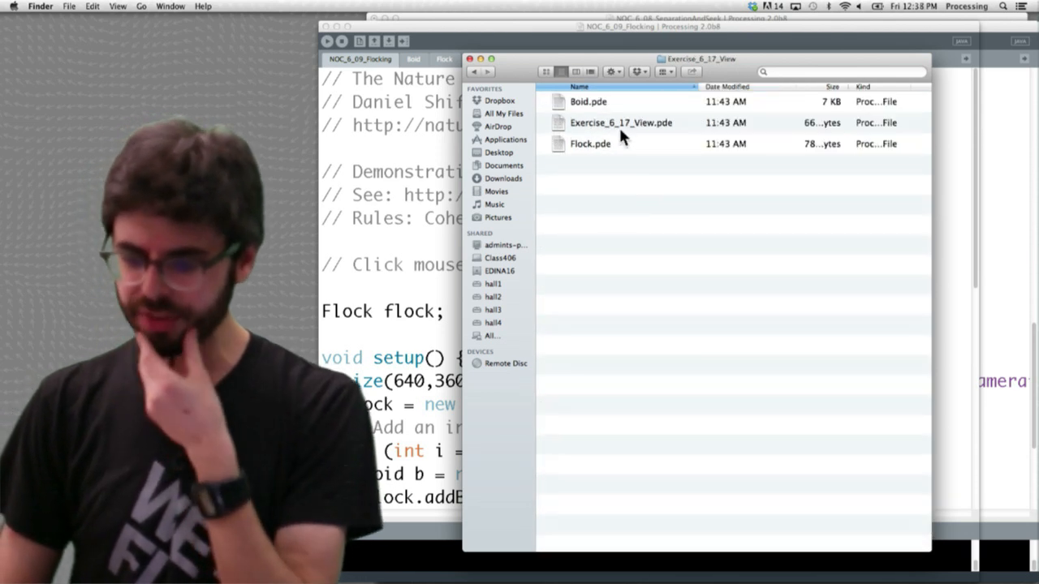